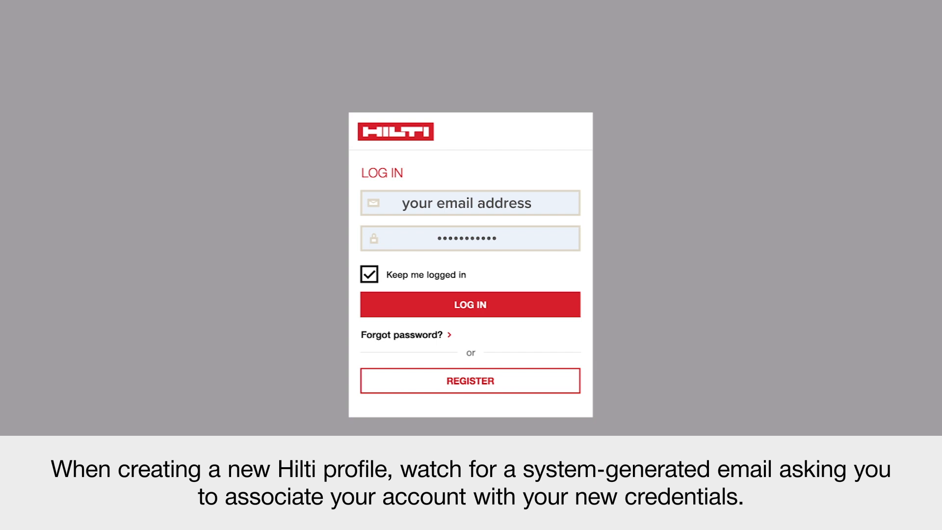
Log in to Hilti Construction Platform and land on the dashboard welcome window.
click(470, 305)
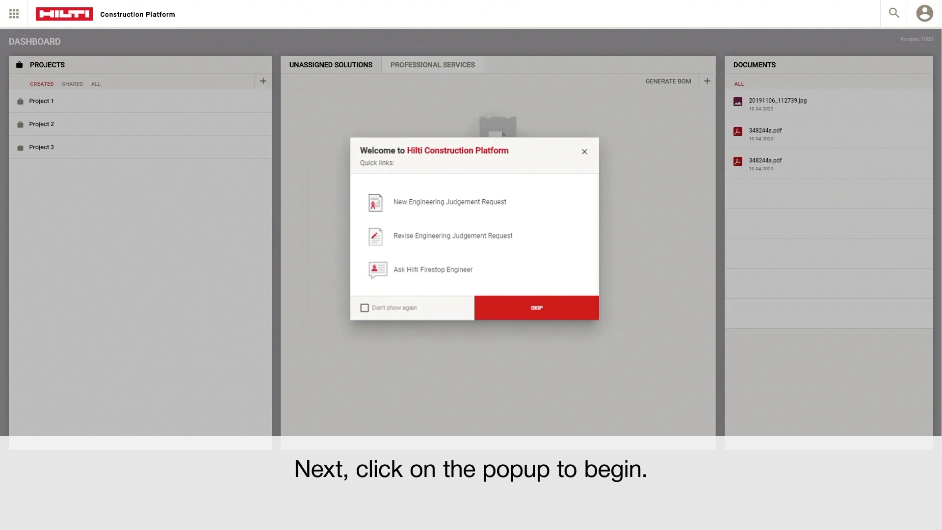
Create request EJ #1 with its application type and penetration type selected.
click(450, 203)
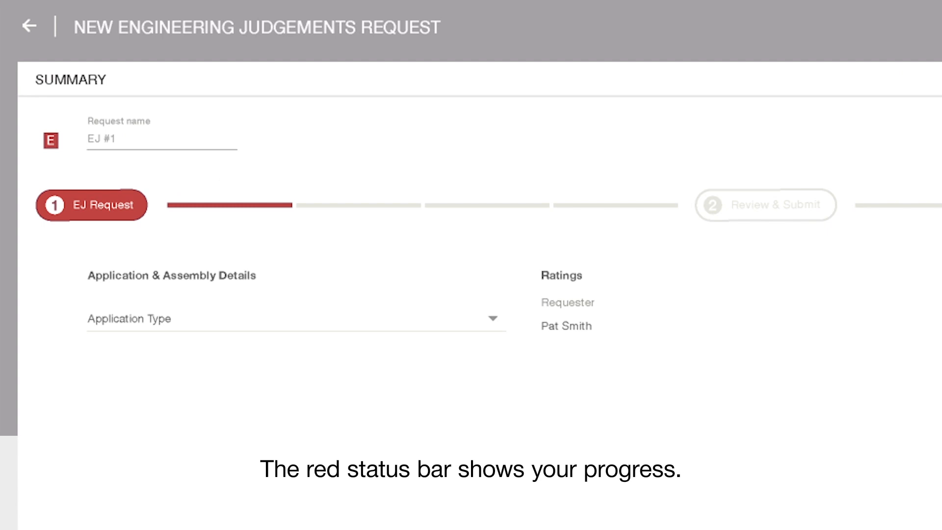
click(295, 318)
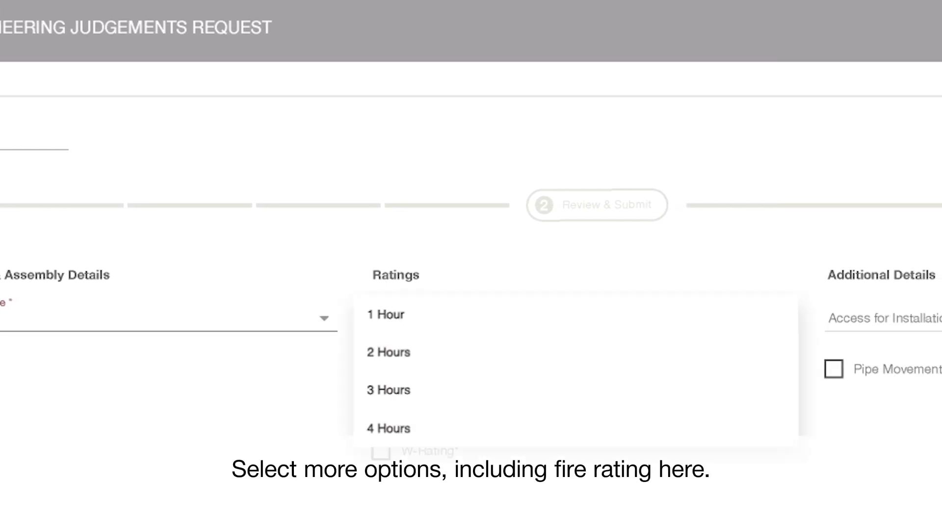
mouse_move(387, 389)
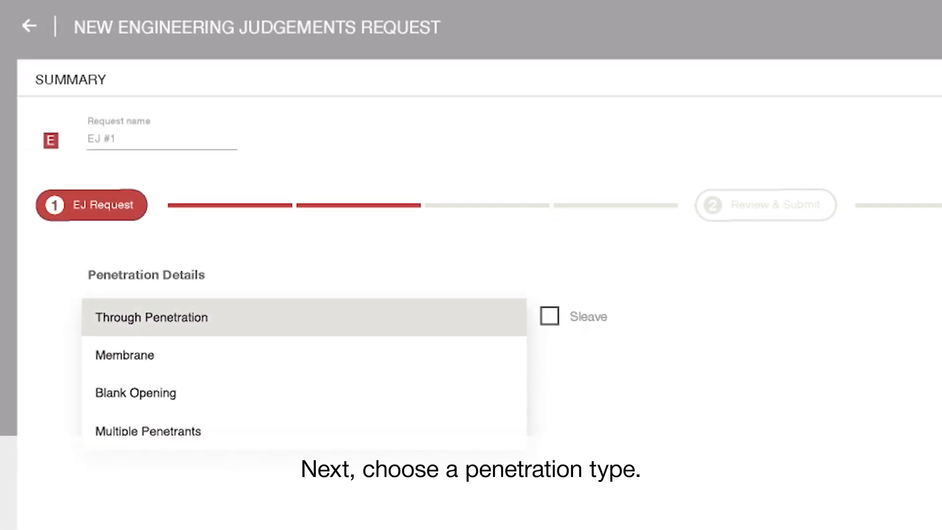
click(151, 317)
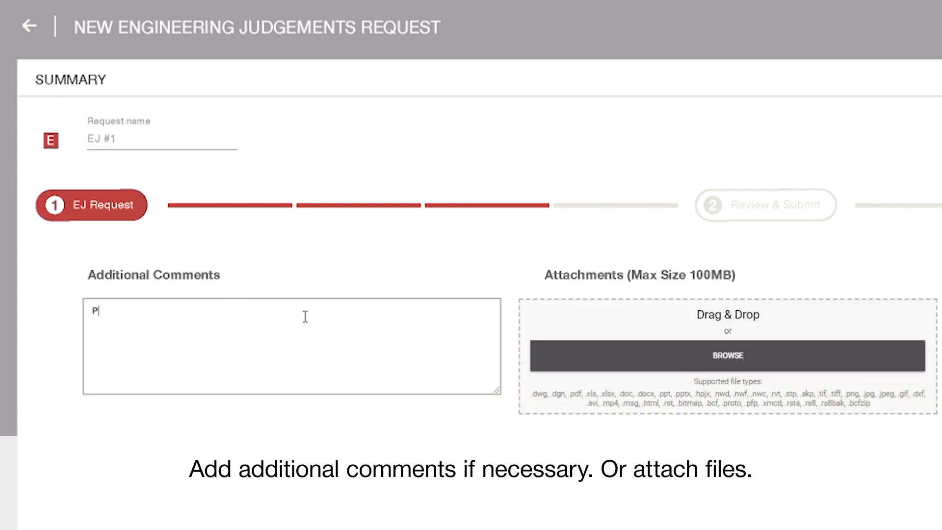
Comment 'Please process this request as soon as', attach PEN EJ 7attachement.jpg, and submit EJ #1.
text(Please process this request as soon as)
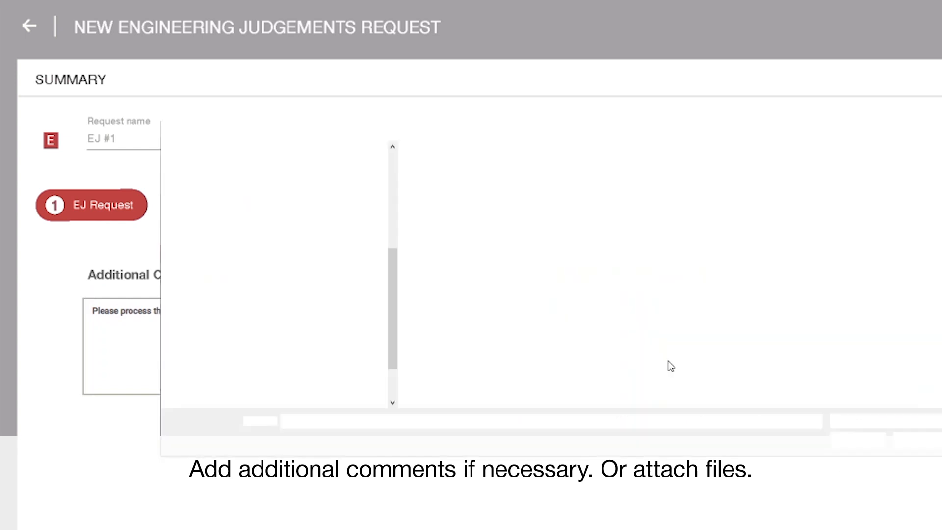
click(510, 175)
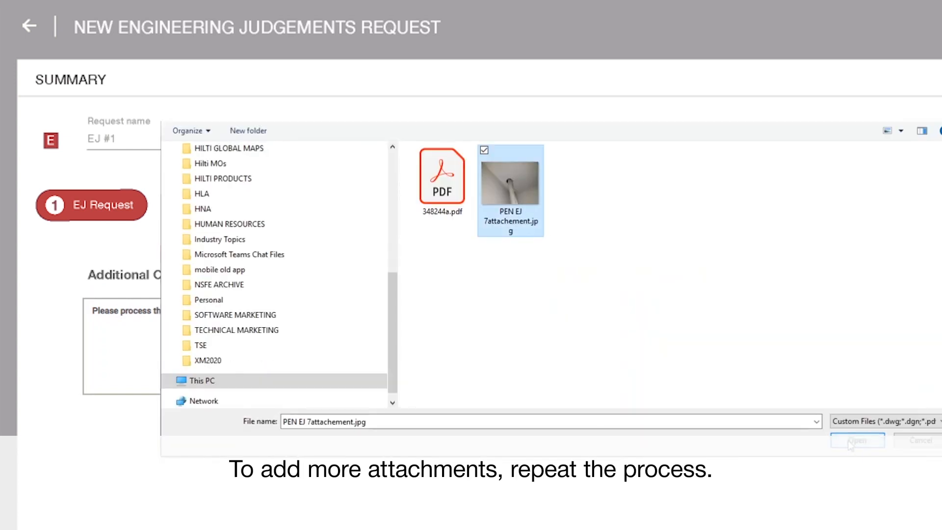
click(856, 440)
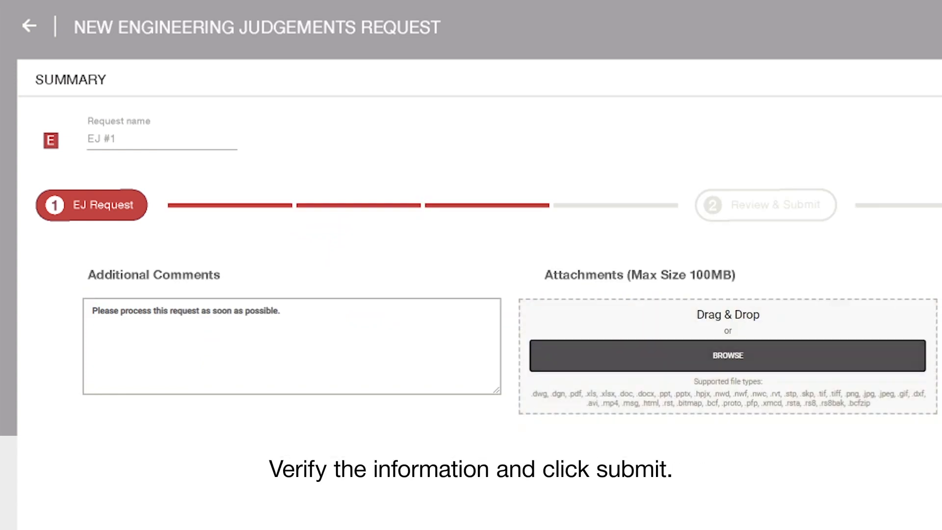
click(765, 205)
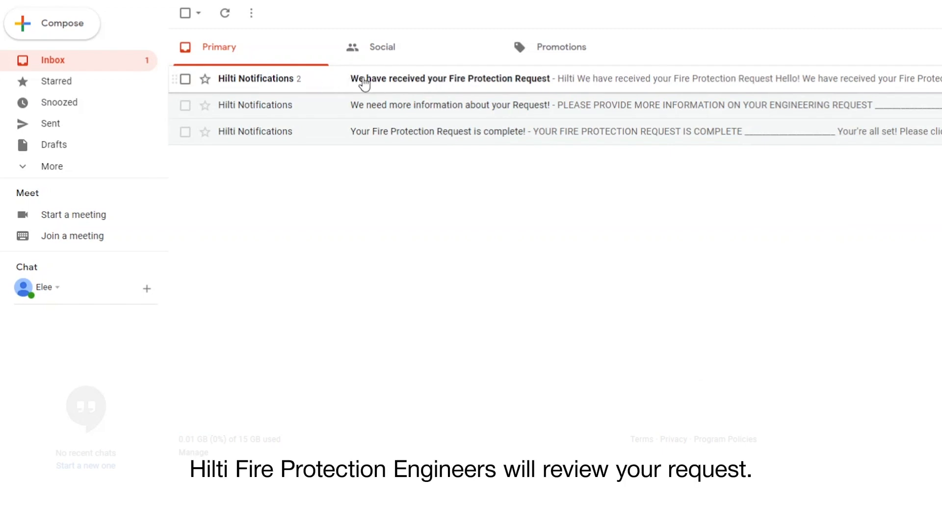
mouse_move(344, 141)
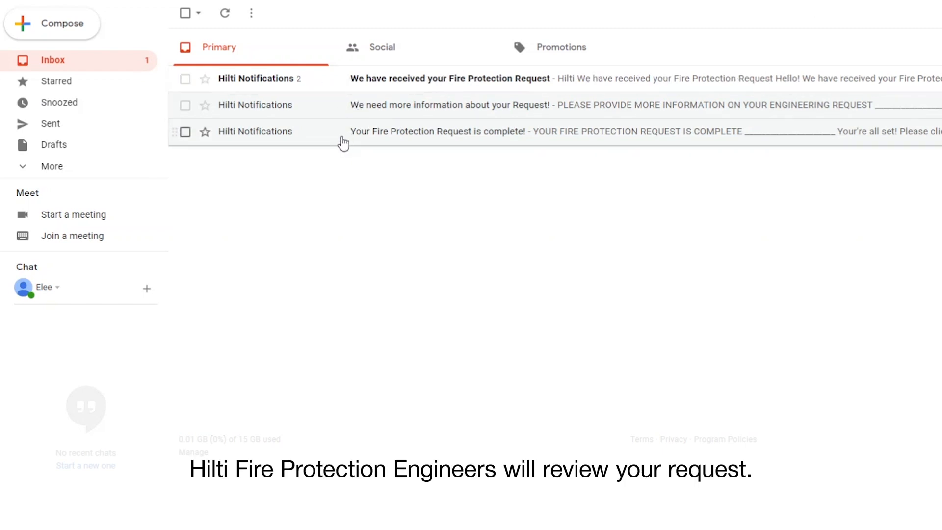
From the request-received email, reach the request and comment 'Speed Sleeve would be fine. Thanks.'.
click(449, 78)
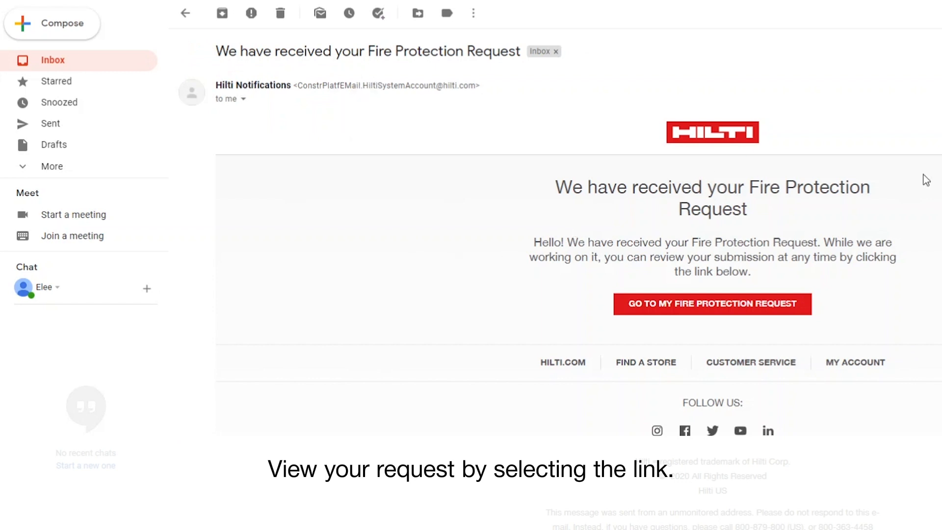
click(712, 303)
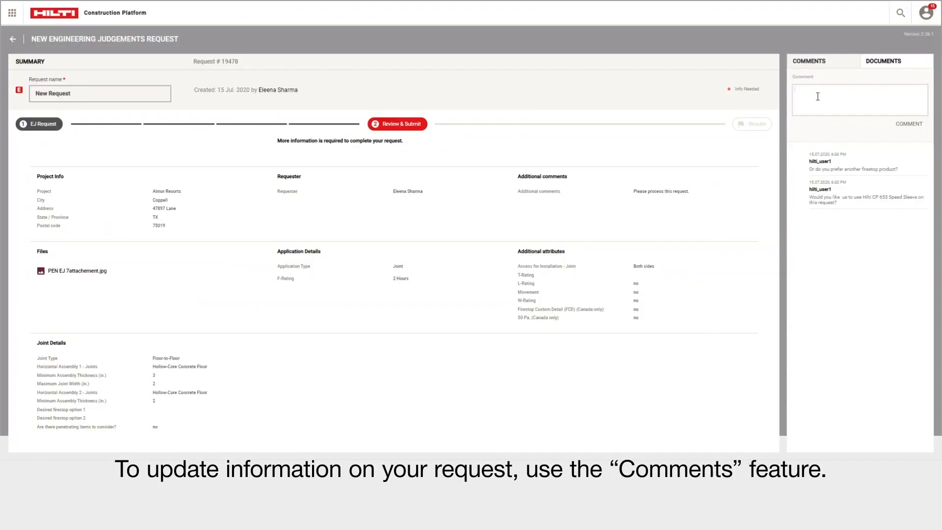
text(Speed Sleeve)
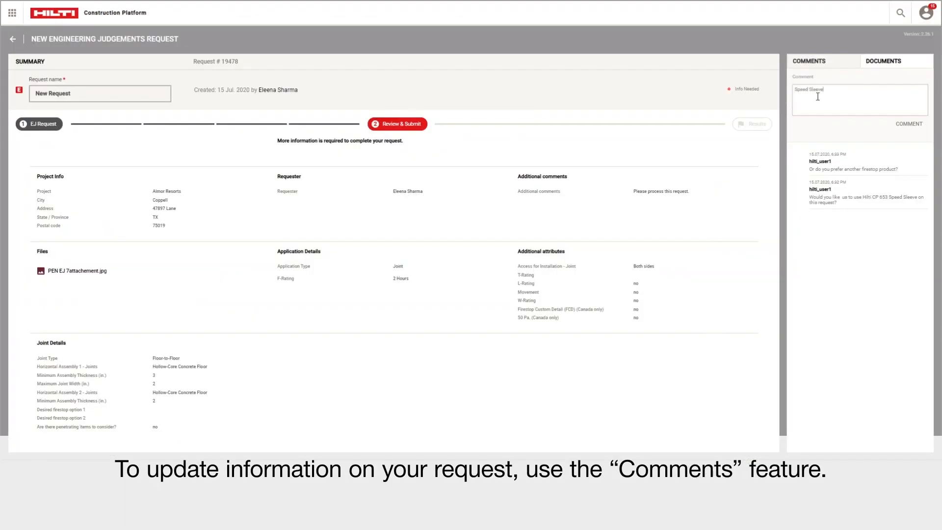
text(would be fine. Thanks.)
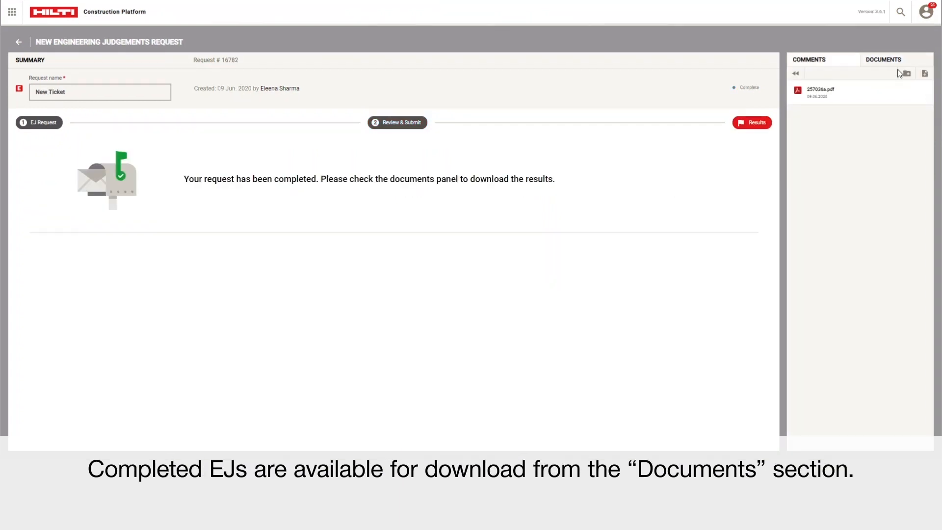
View 257036a.pdf, the engineering judgment firestop detail drawing, in the document viewer.
click(820, 92)
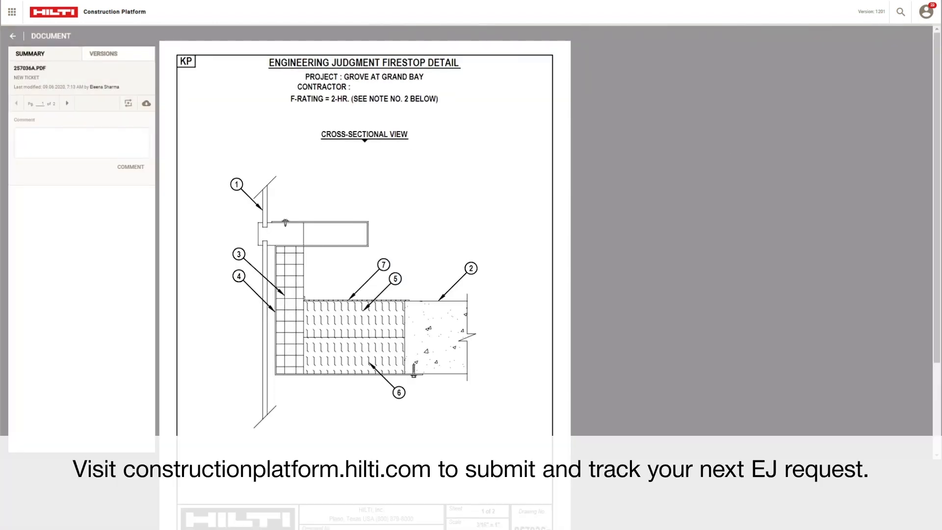
scroll(down, 3)
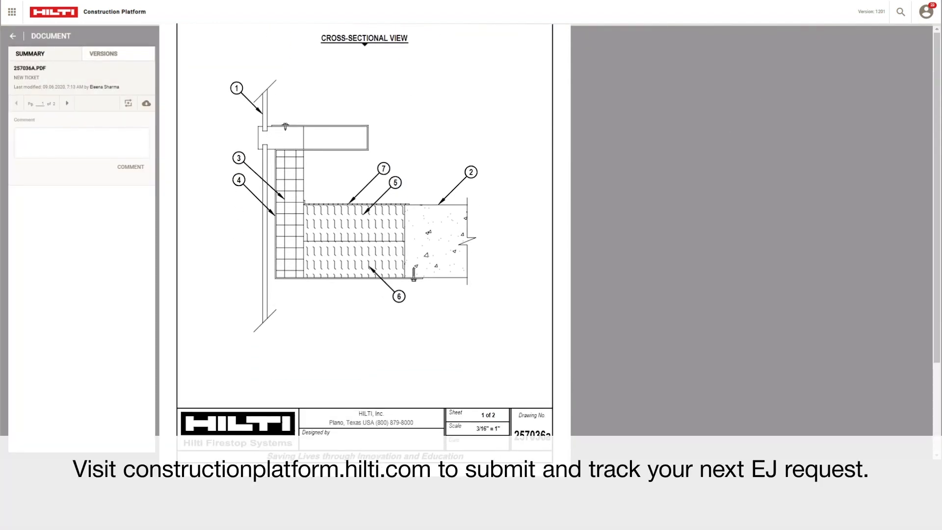
mouse_move(13, 36)
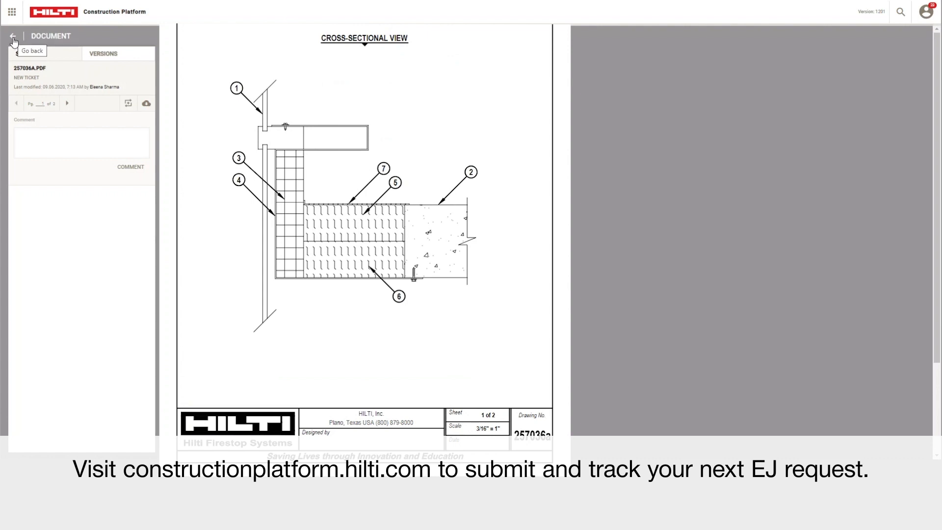